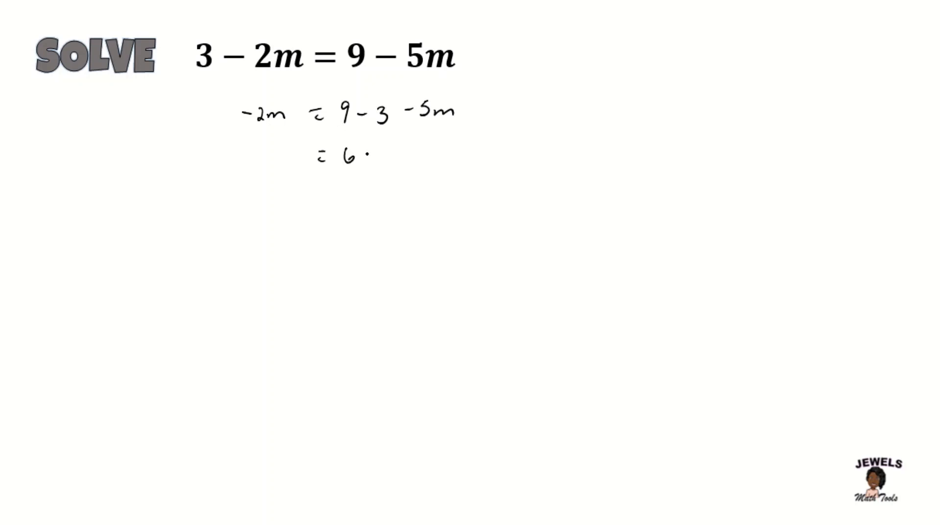
Step: Handwrite −2m = 6 − 5m, then −2m + 5m = 6 leading to 3m = 6
type("-5m")
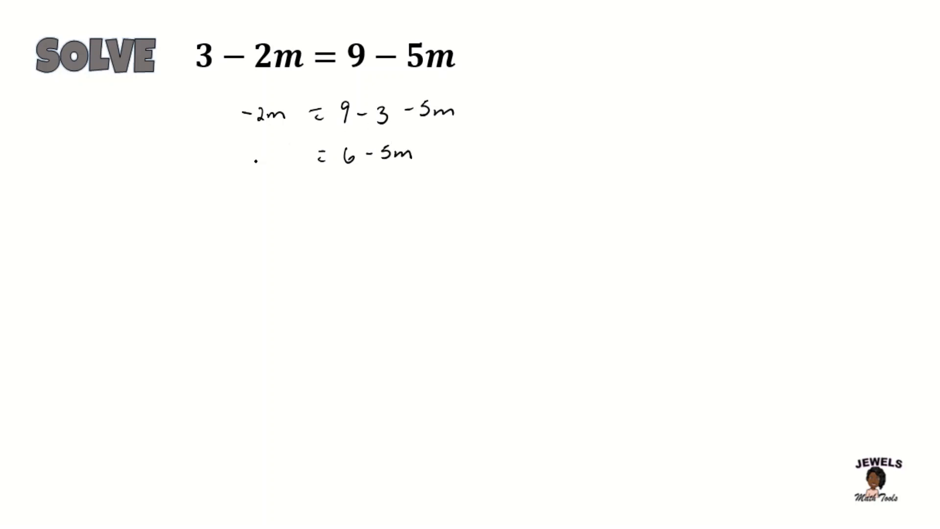
type("-2m")
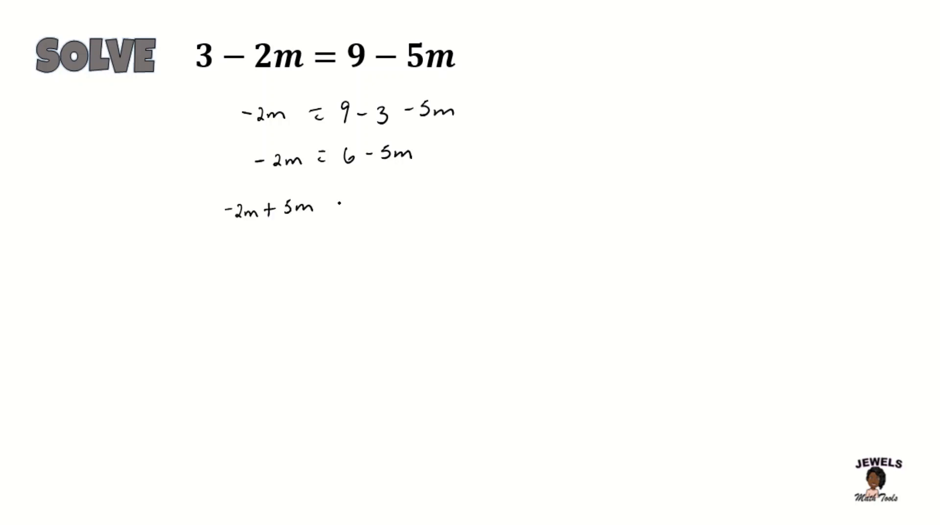
type("= 6")
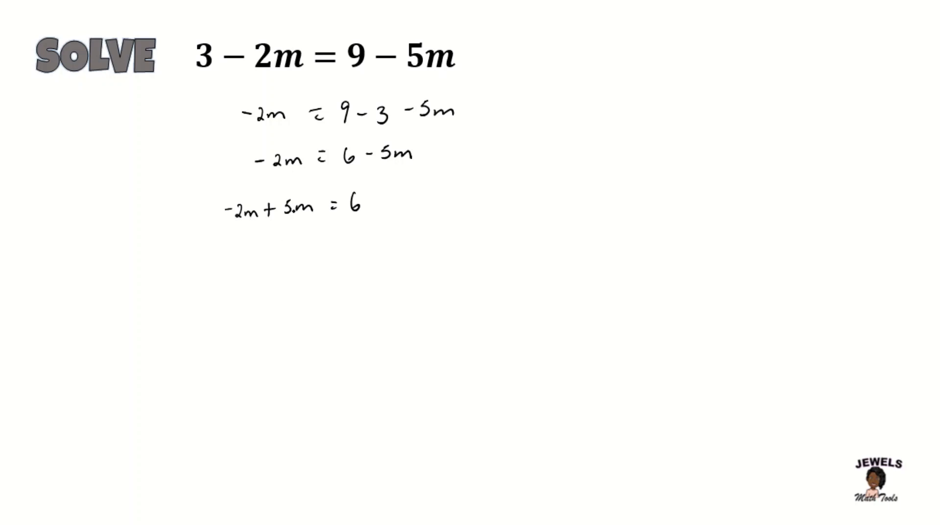
type("3m")
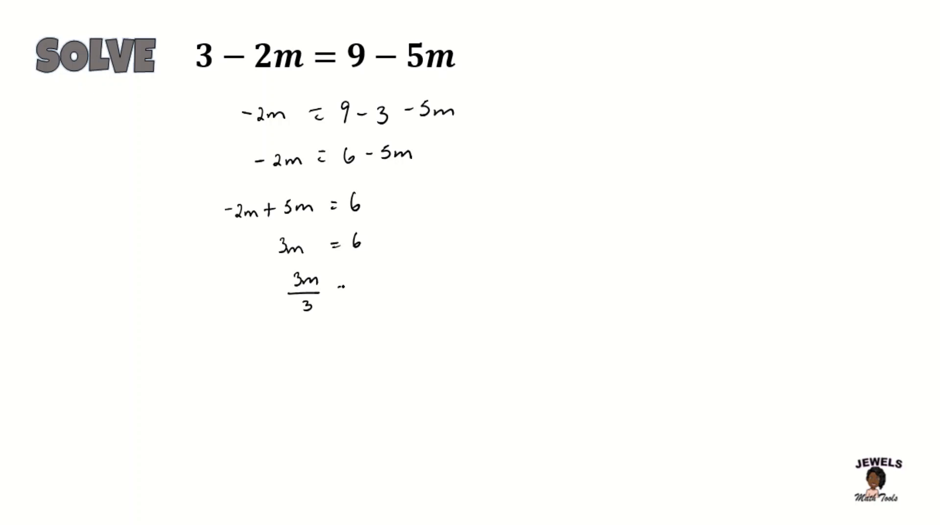
Step: Write 3m/3 = 6/3, strike through the 3s, and conclude m = 2
type("= 6")
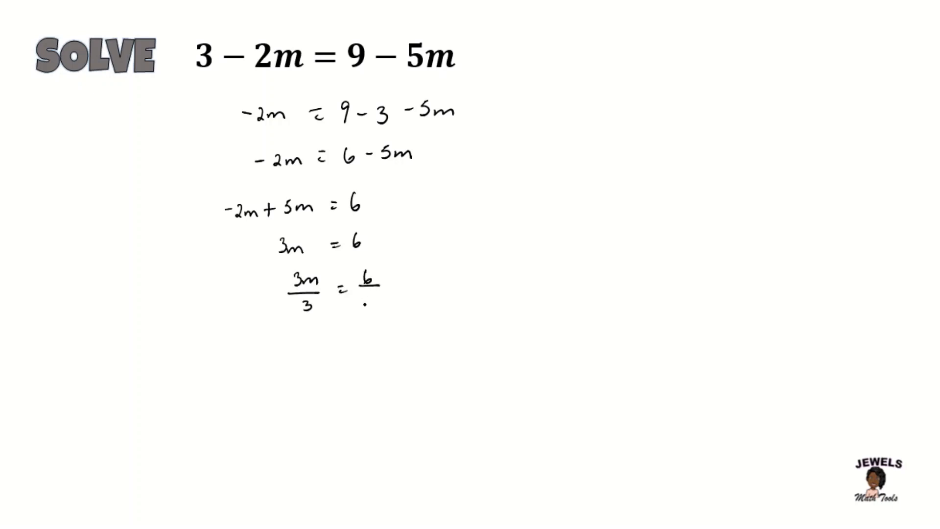
type("3")
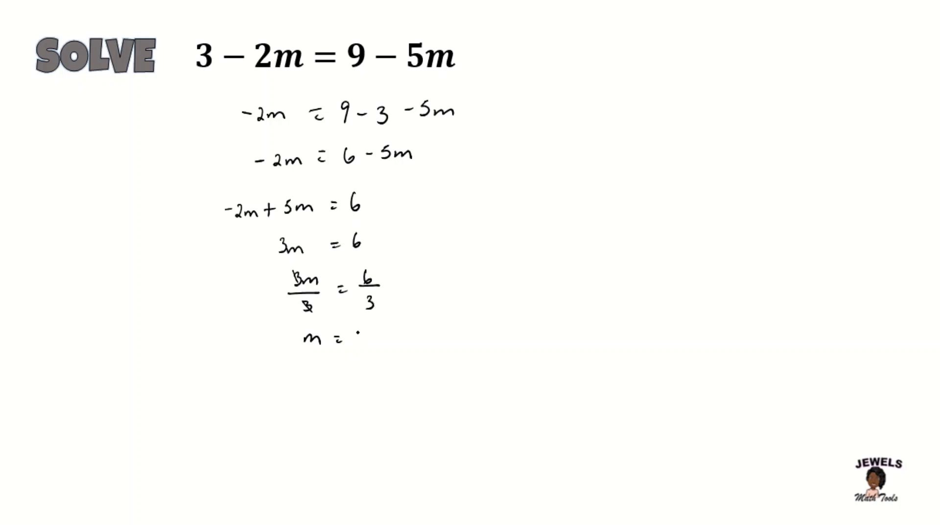
type("2")
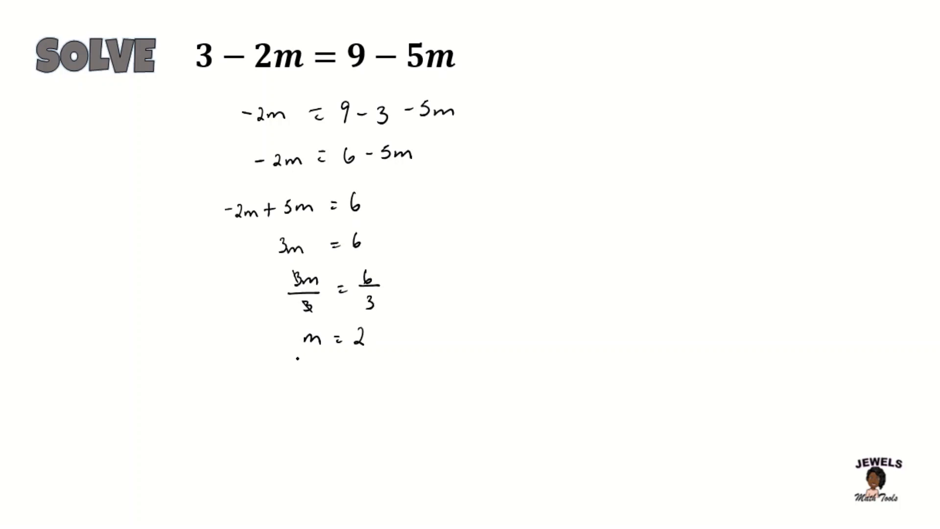
left_click_drag(287, 359, 387, 359)
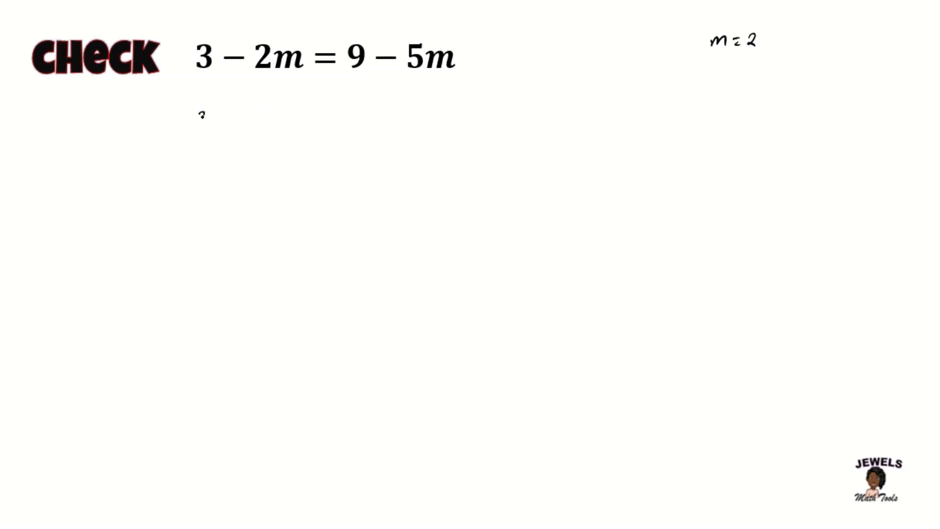
Step: On the check page, substitute m = 2 to write 3 − 2(2) = 9 − 5(2)
type("3- 2")
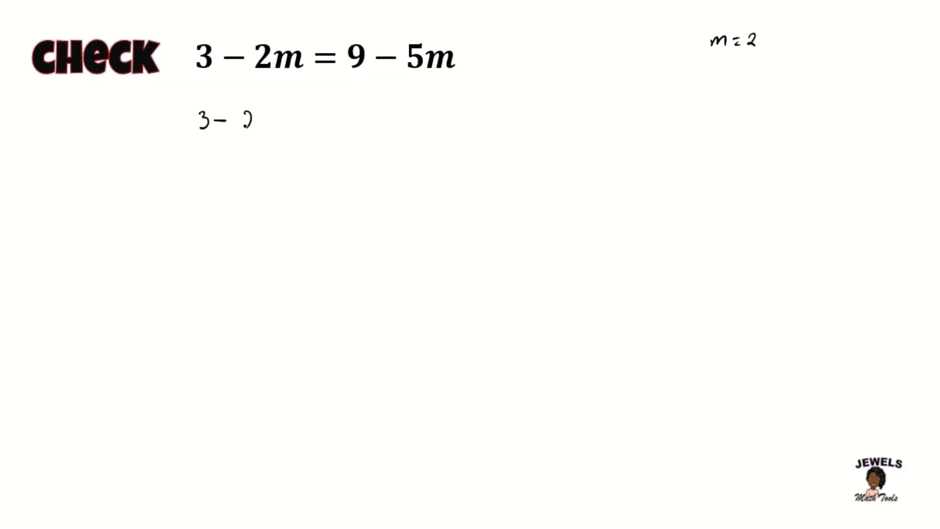
type("2(2) = 9 -")
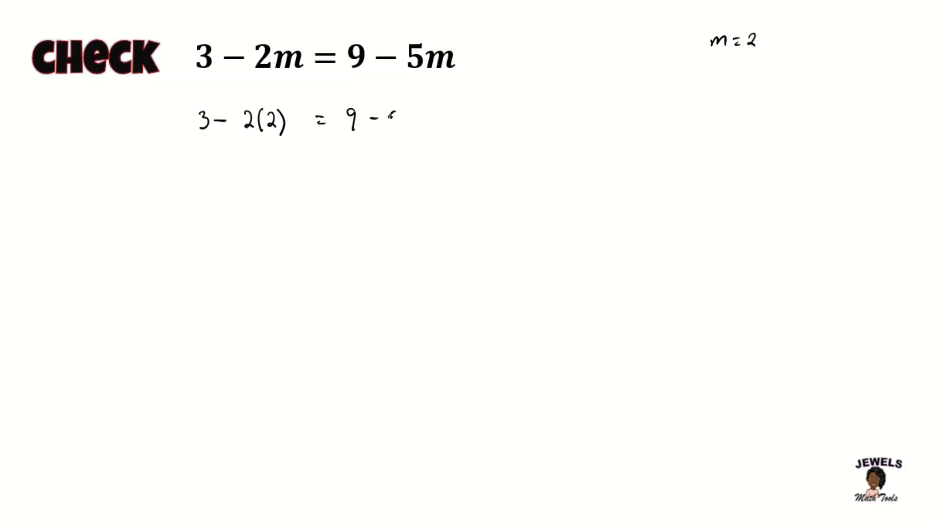
type("5(2")
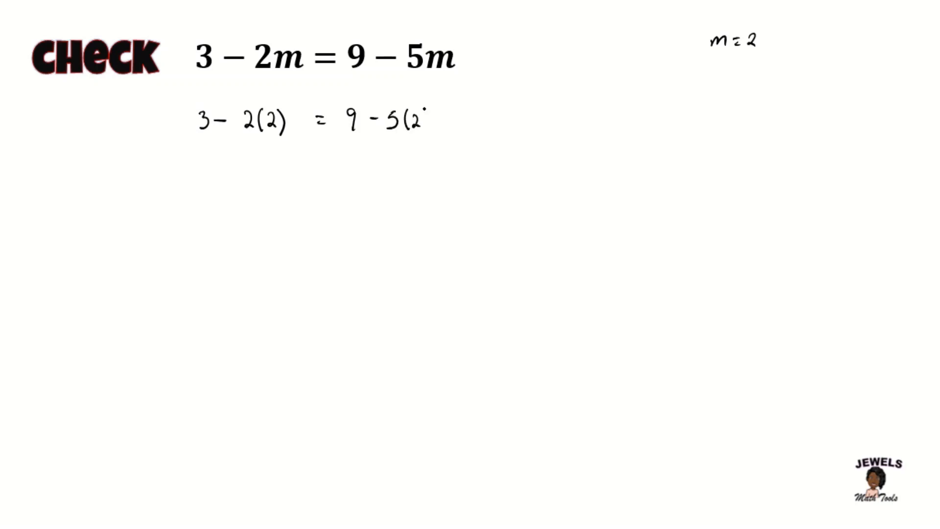
type(")")
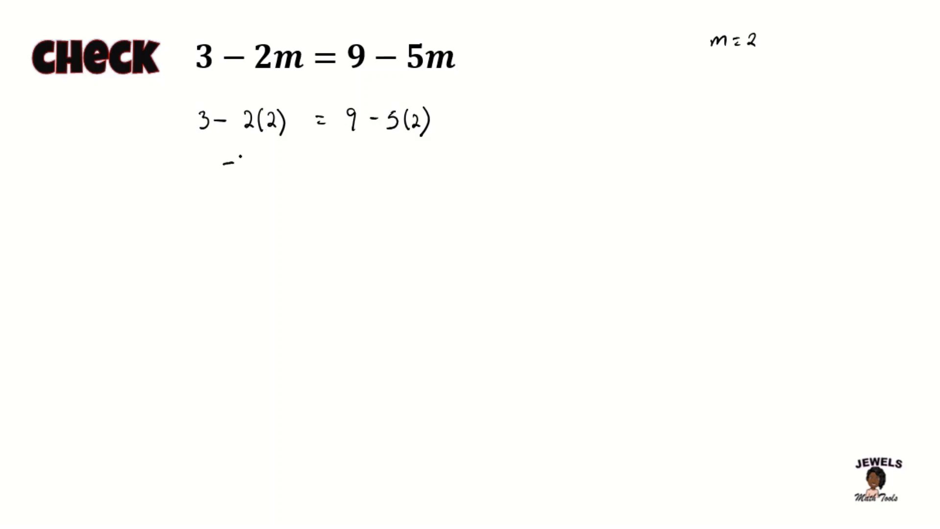
Step: Simplify to 3 − 4 = 9 − 10, then −1 = −1, and tick it correct
type("3-4")
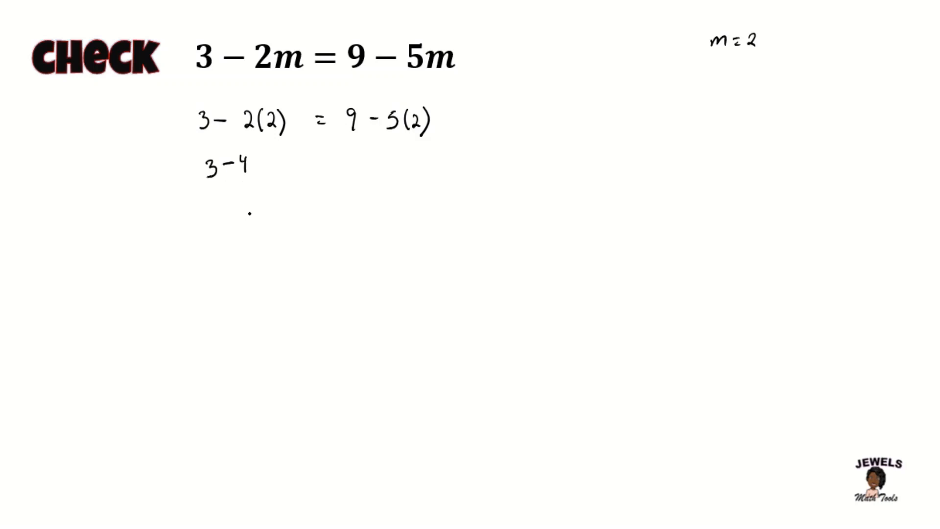
type("-1 =")
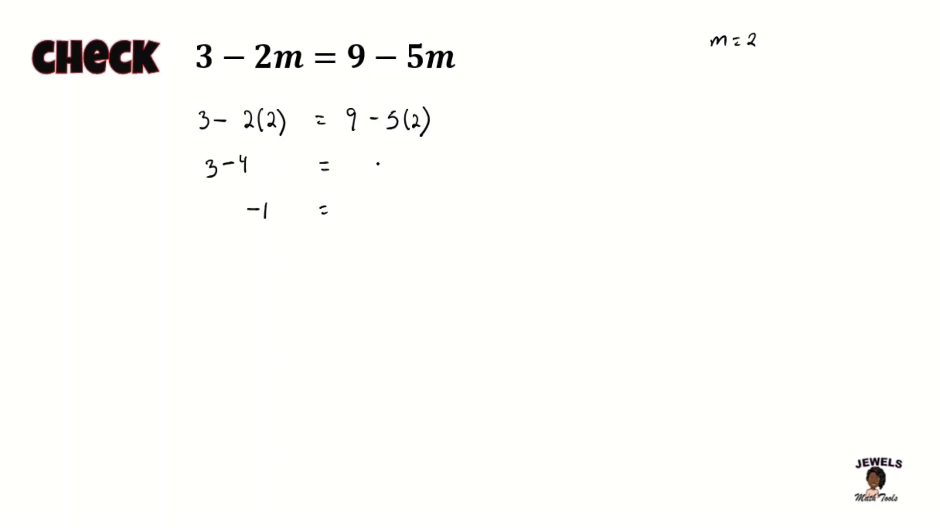
type("-10")
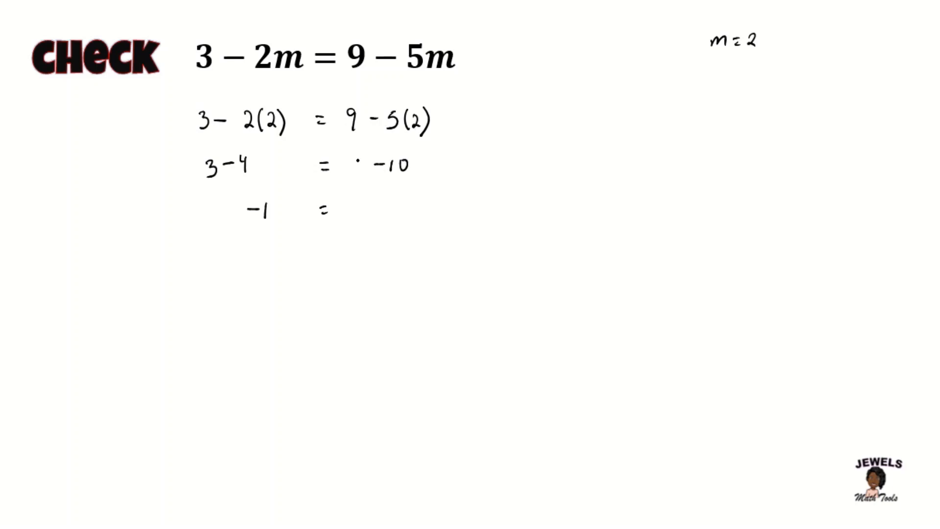
type("9")
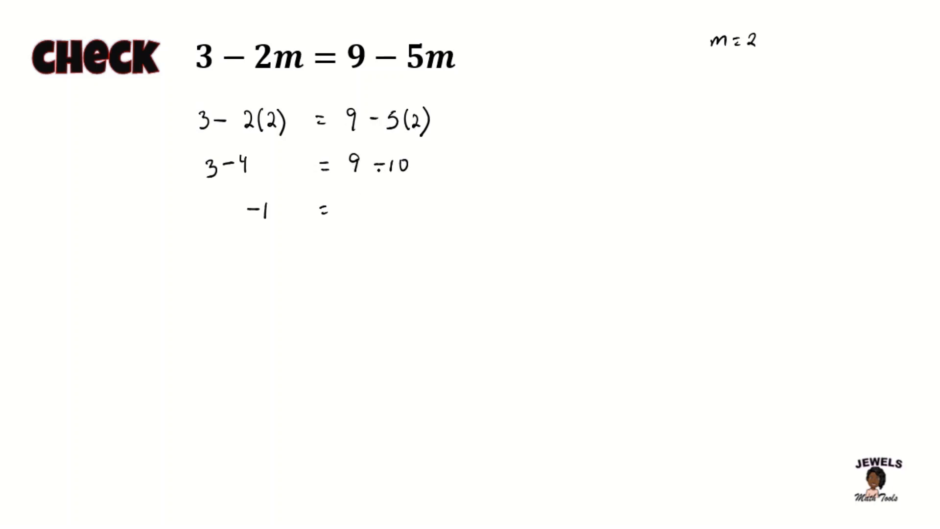
type("-1")
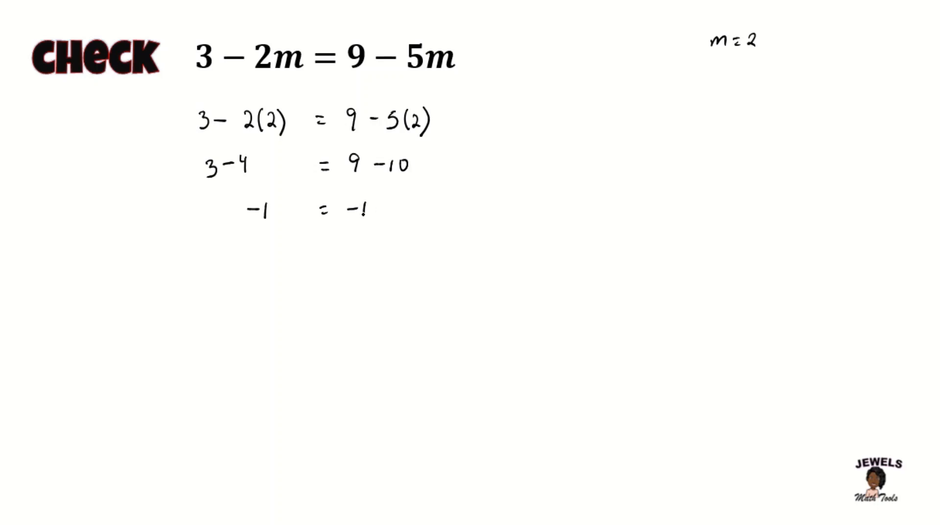
left_click_drag(395, 215, 428, 192)
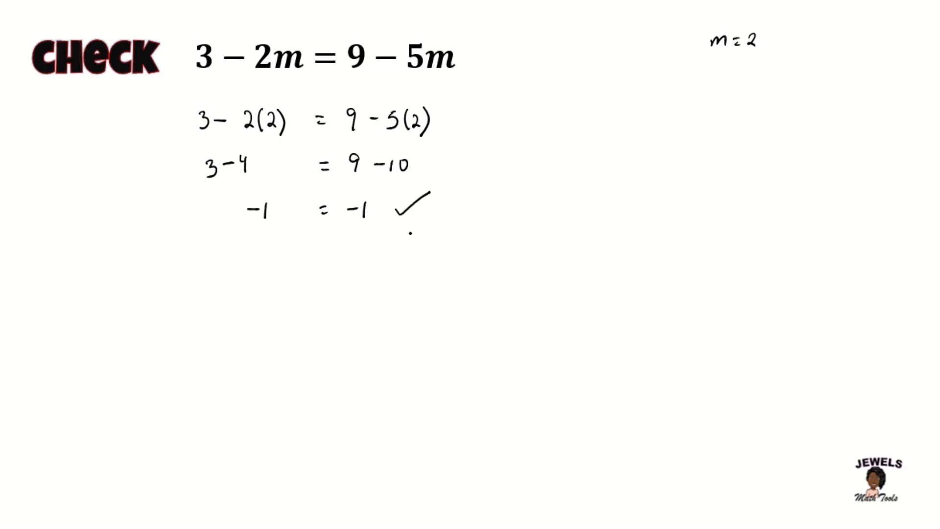